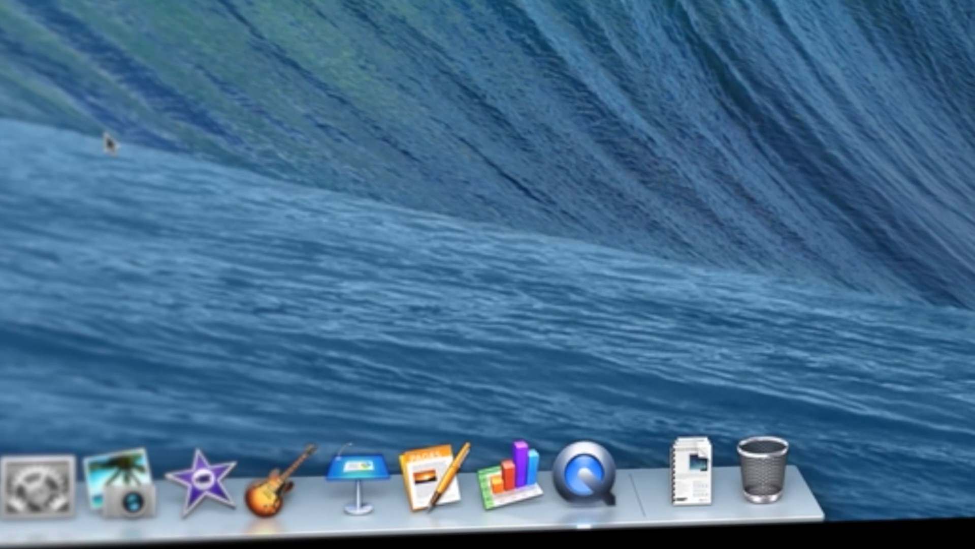
{"action": "mouse_move", "coordinate": [644, 478]}
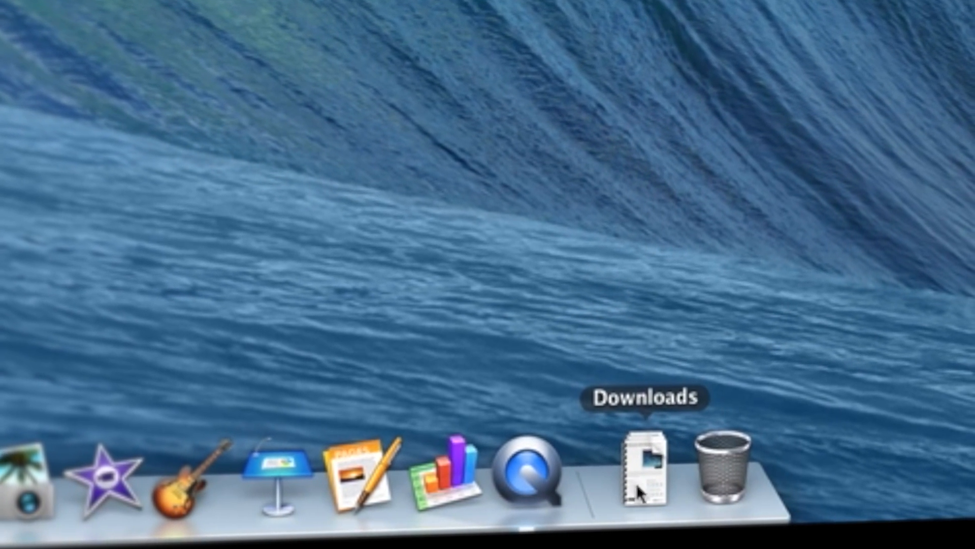
- Show the Downloads folder in a new Finder window as a file list
{"action": "left_click", "coordinate": [644, 469]}
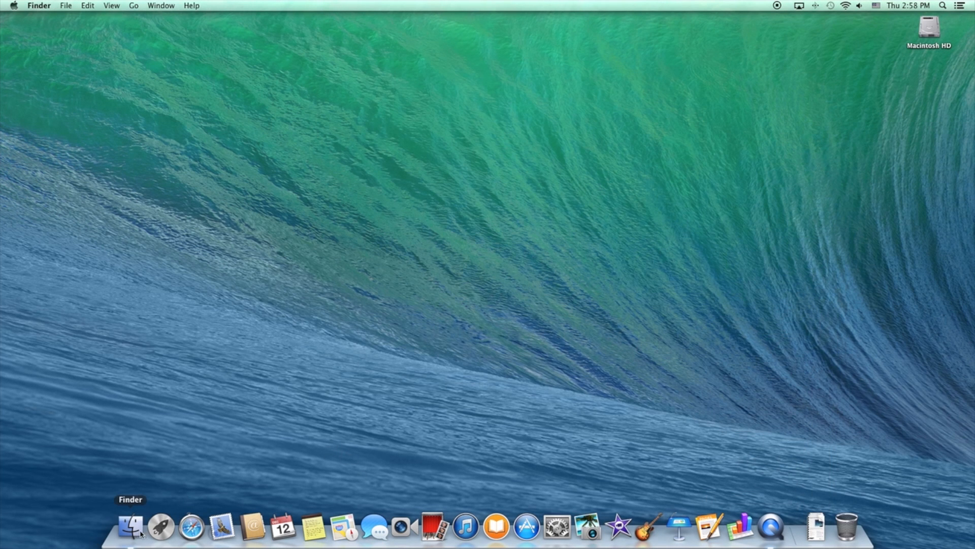
{"action": "left_click", "coordinate": [131, 527]}
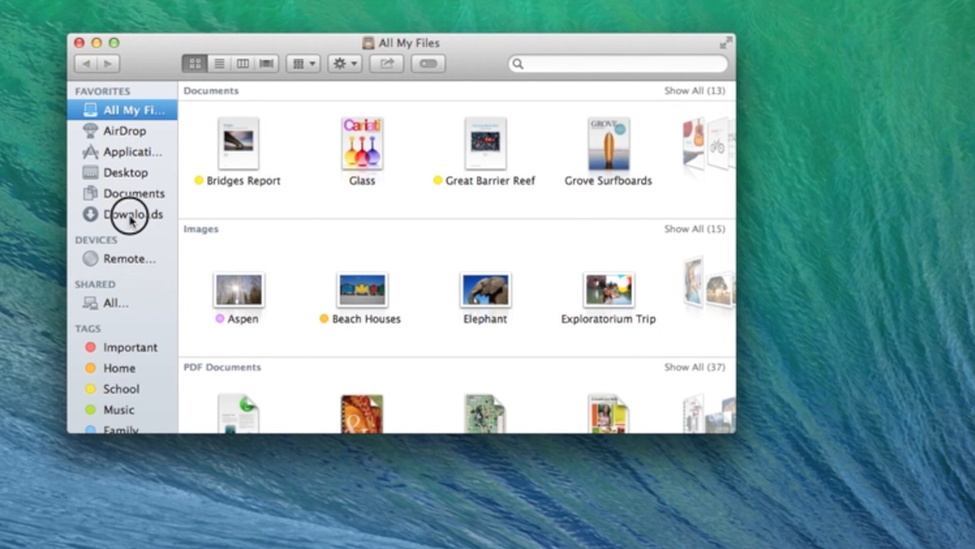
{"action": "left_click", "coordinate": [126, 214]}
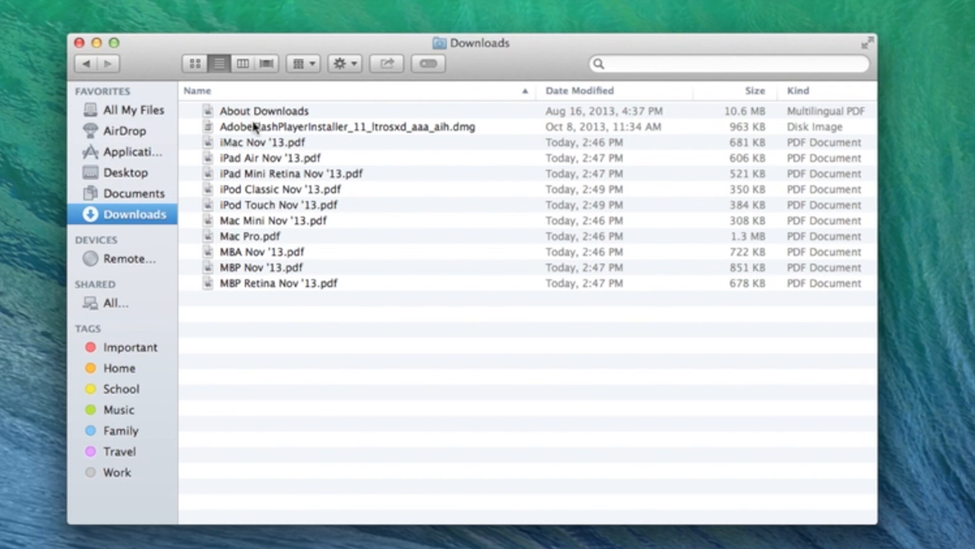
{"action": "mouse_move", "coordinate": [430, 292]}
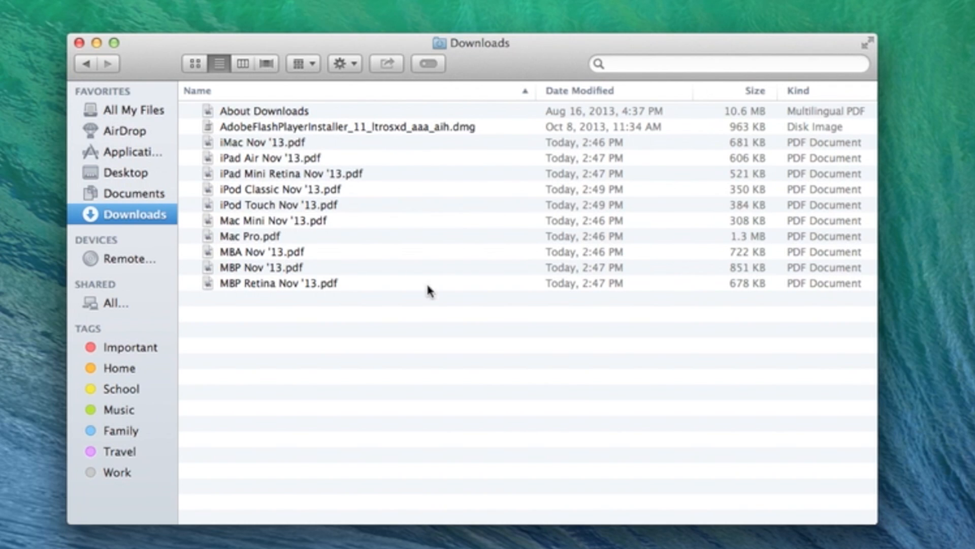
{"action": "mouse_move", "coordinate": [257, 133]}
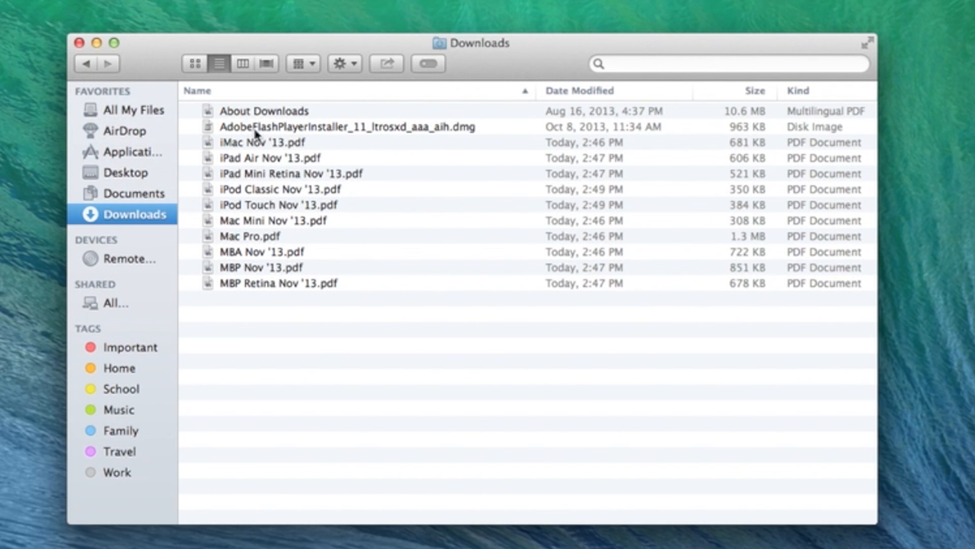
- Trash About Downloads and the first several files starting with the Flash Player disk image
{"action": "left_click", "coordinate": [264, 110]}
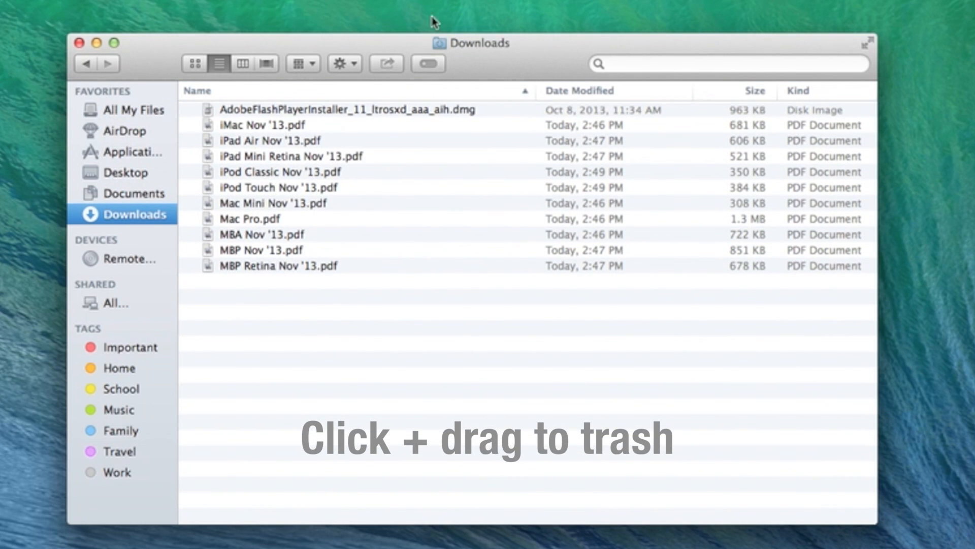
{"action": "left_click", "coordinate": [349, 110]}
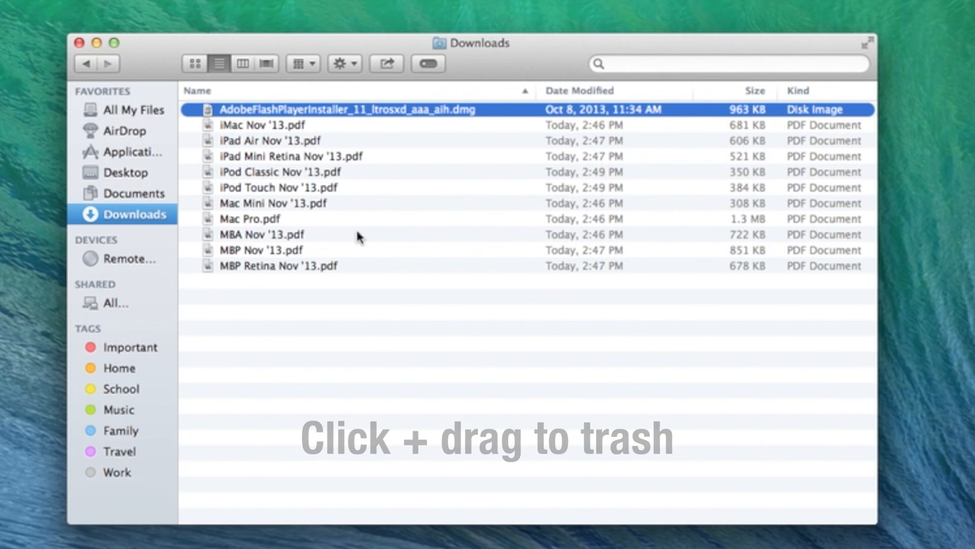
{"action": "mouse_move", "coordinate": [308, 118]}
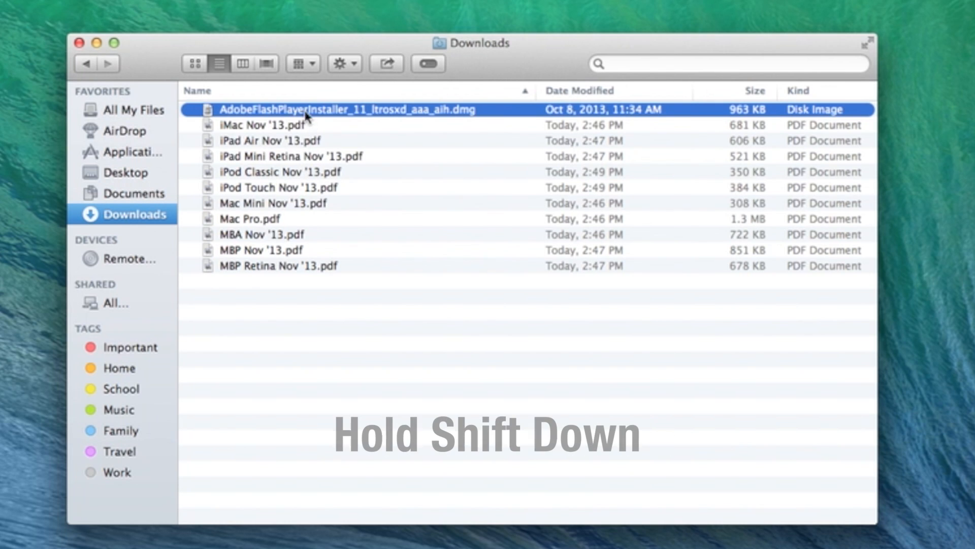
{"action": "mouse_move", "coordinate": [257, 296]}
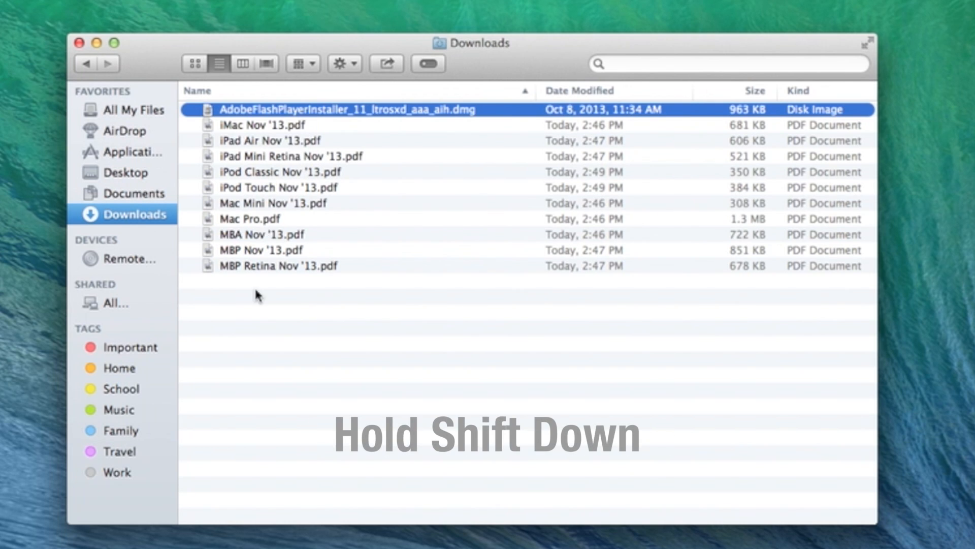
{"action": "mouse_move", "coordinate": [252, 179]}
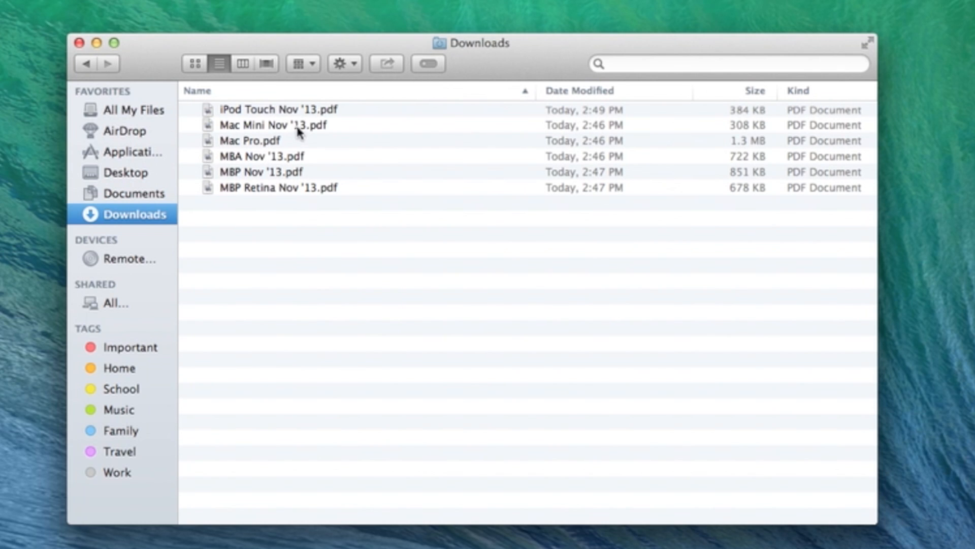
- Select all six remaining PDFs in Downloads and move them to the Trash
{"action": "left_click", "coordinate": [272, 124]}
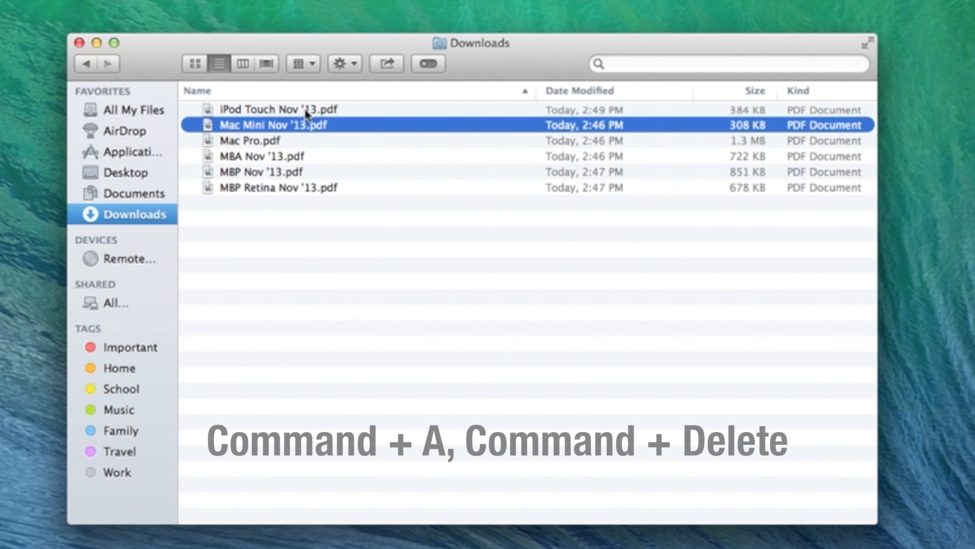
{"action": "key", "text": "cmd+a"}
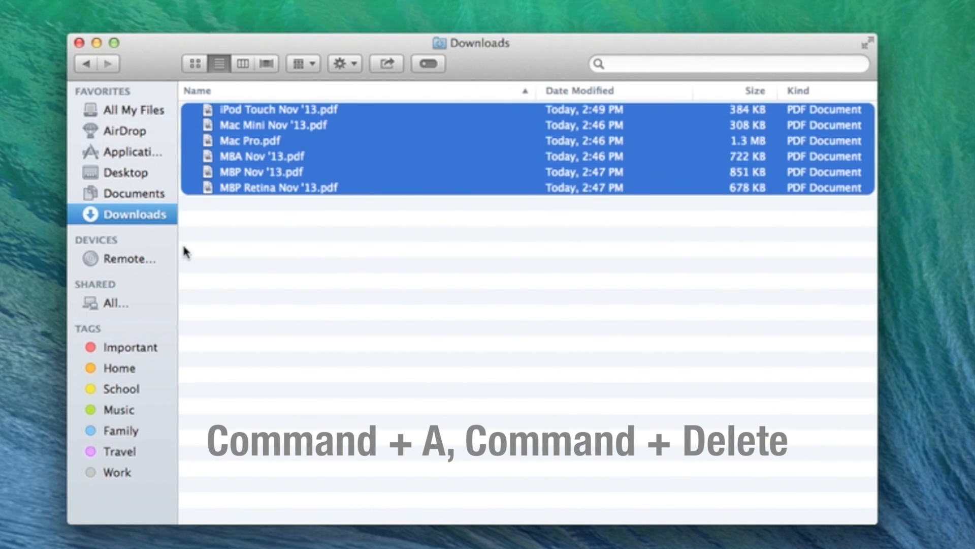
{"action": "mouse_move", "coordinate": [451, 97]}
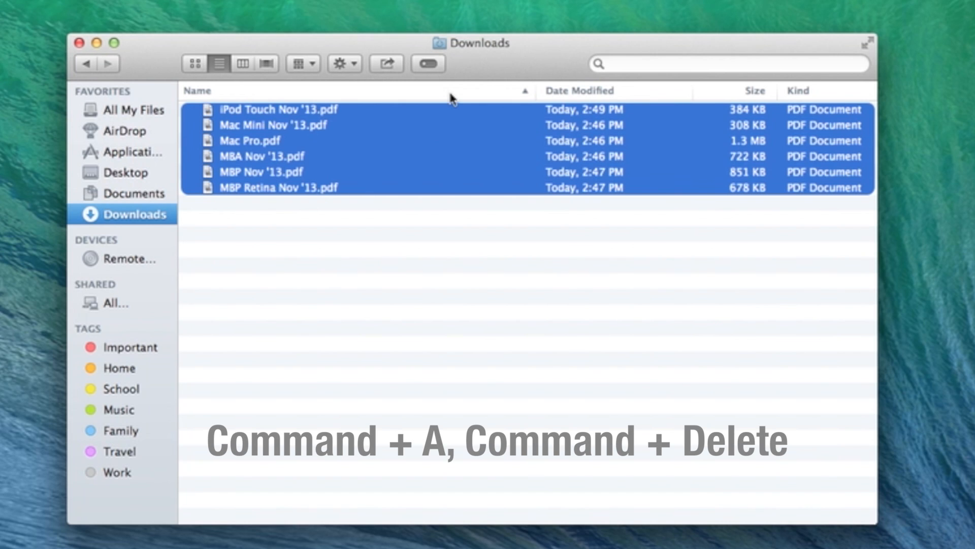
{"action": "key", "text": "cmd+delete"}
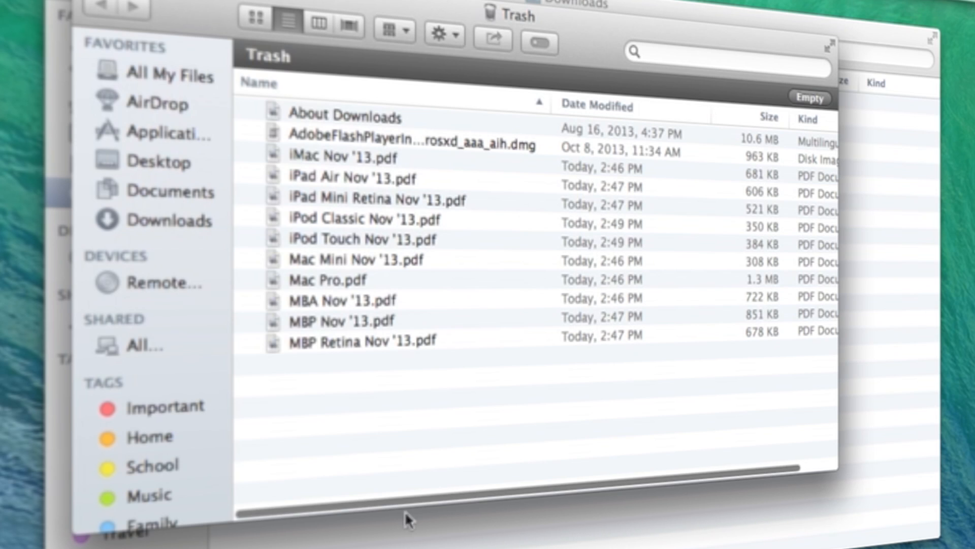
- Permanently empty the Trash's twelve items, confirming the erase
{"action": "scroll", "scroll_direction": "right", "scroll_amount": 3}
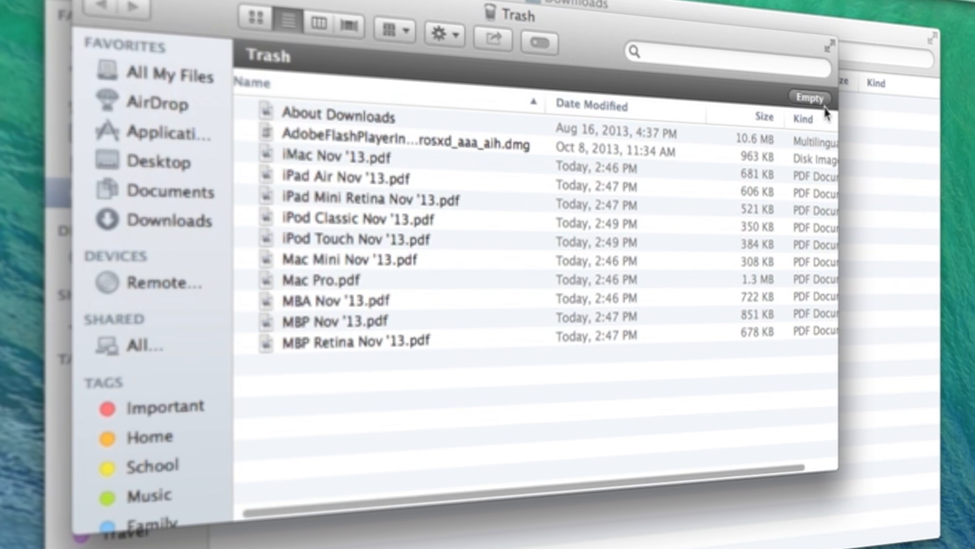
{"action": "left_click", "coordinate": [809, 97]}
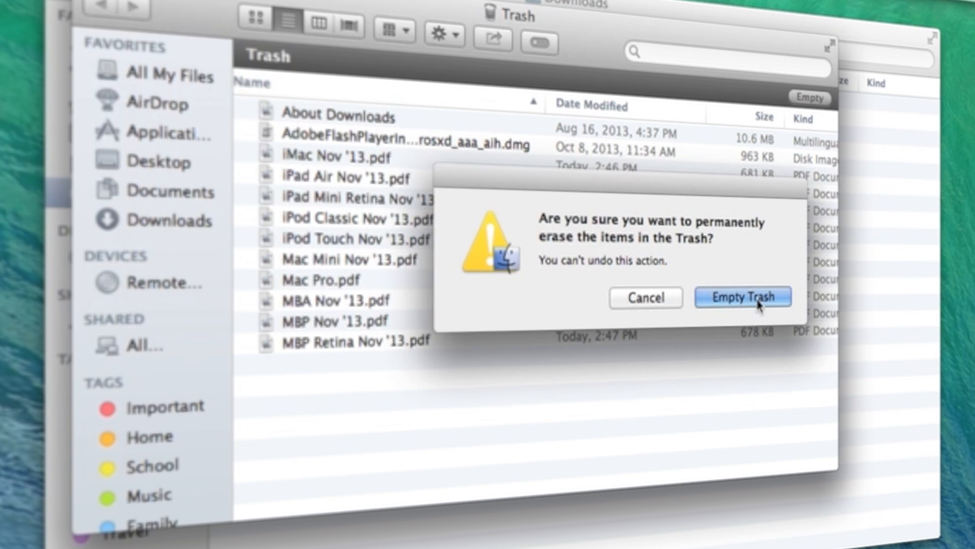
{"action": "left_click", "coordinate": [741, 296]}
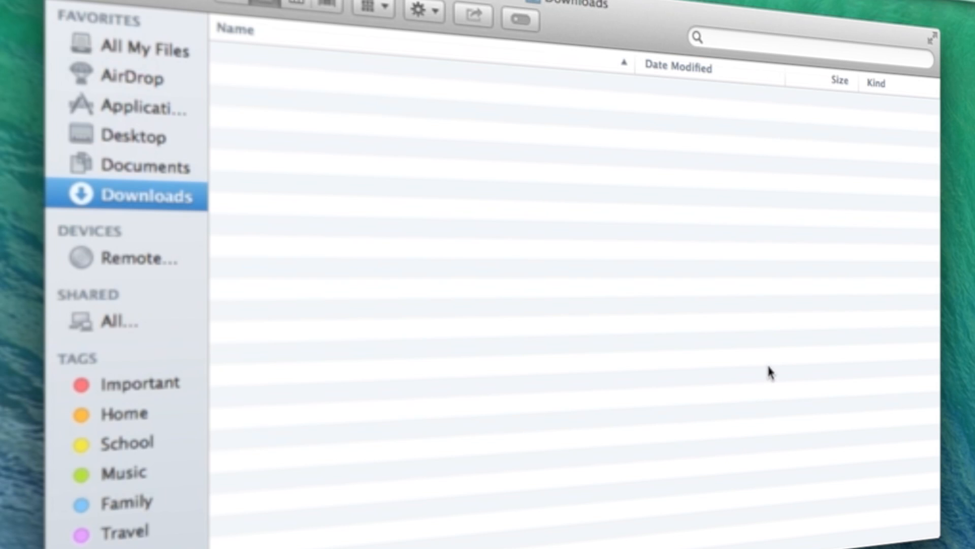
{"action": "mouse_move", "coordinate": [487, 381]}
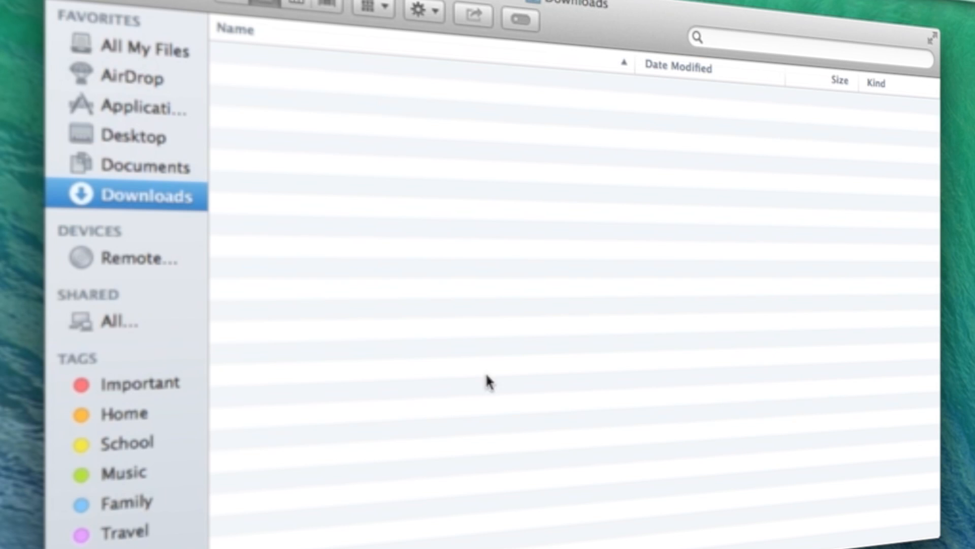
{"action": "mouse_move", "coordinate": [730, 470]}
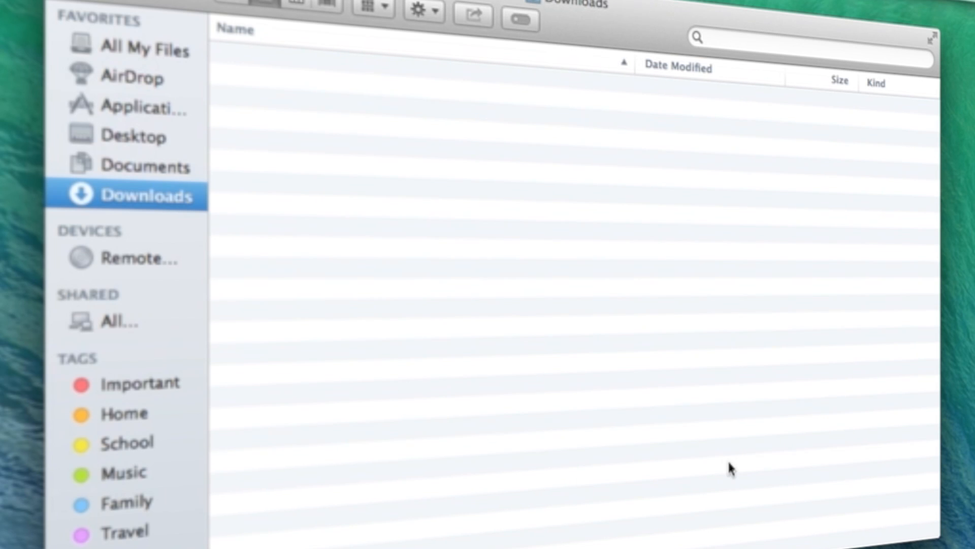